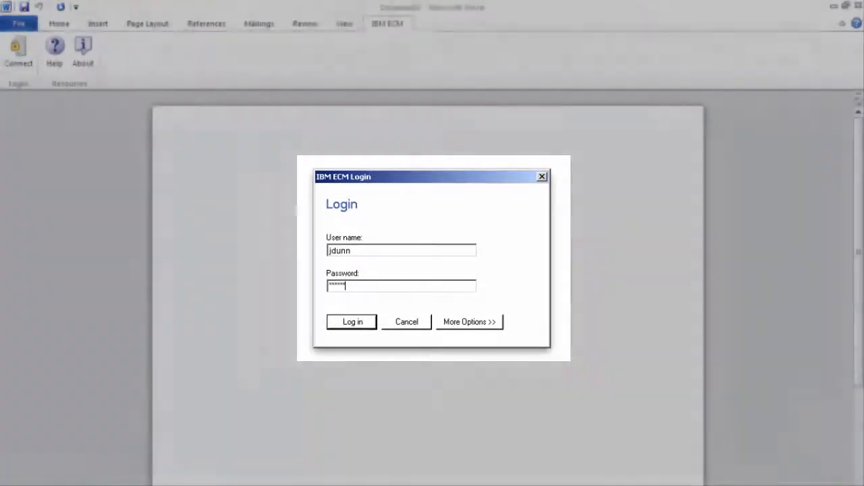
Step: Log in to the IBM ECM repository from Word to show the Focus Finance browse pane
{"action": "left_click", "coordinate": [351, 322]}
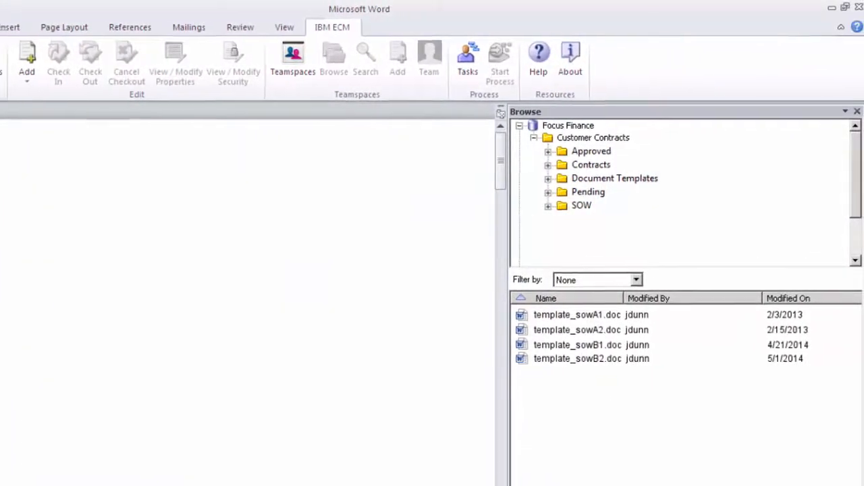
Step: Open the template_sow document 'Statement of Work for System Maintenance and Enhancement' in Word
{"action": "double_click", "coordinate": [576, 330]}
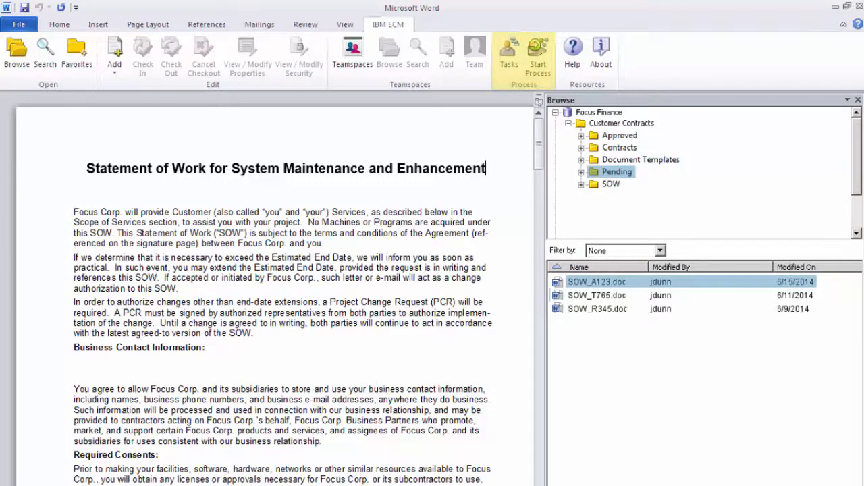
Step: Start a sequential SOW approval review with one directory reviewer and a 6/20/2014 deadline
{"action": "left_click", "coordinate": [537, 54]}
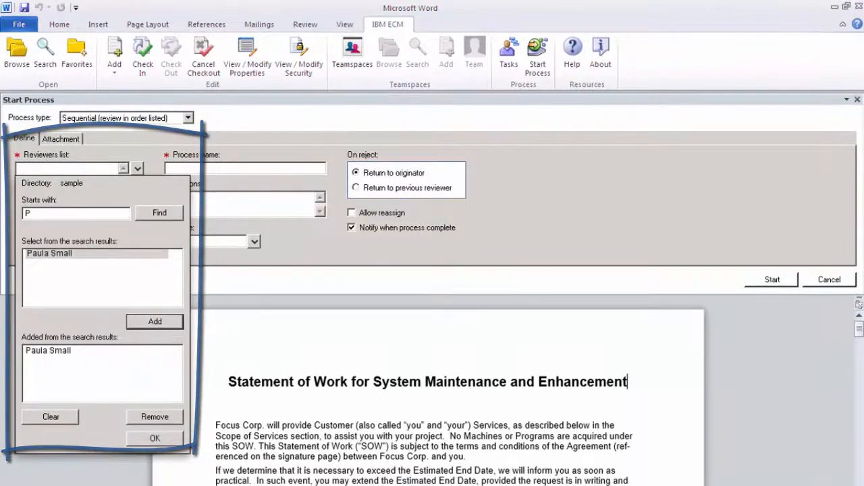
{"action": "left_click", "coordinate": [154, 437]}
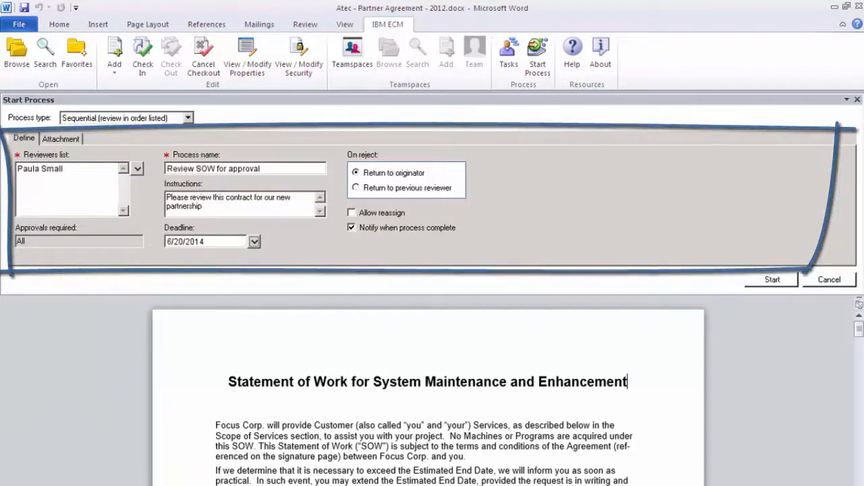
{"action": "left_click", "coordinate": [773, 280]}
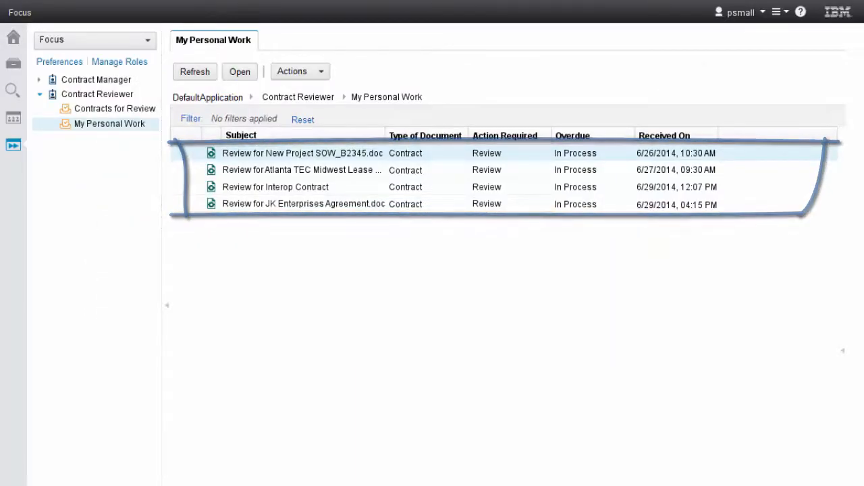
Step: Open the Review for New Project SOW_B2345.doc task and its attached document
{"action": "double_click", "coordinate": [302, 153]}
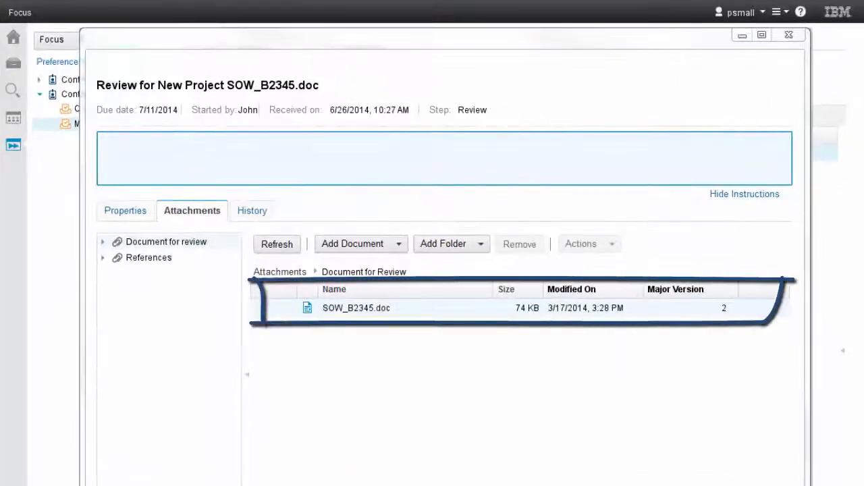
{"action": "double_click", "coordinate": [356, 308]}
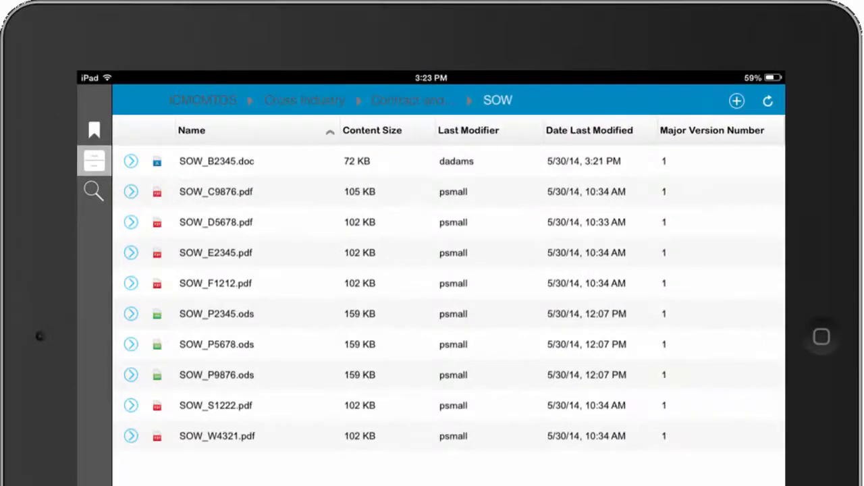
Step: Check out SOW_B2345.doc via its actions and choose Open in Word from the share sheet
{"action": "left_click", "coordinate": [216, 160]}
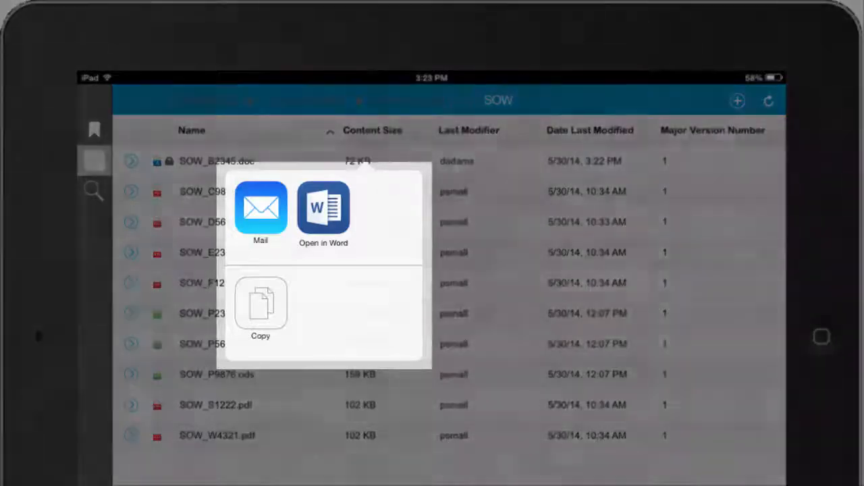
{"action": "left_click", "coordinate": [322, 209]}
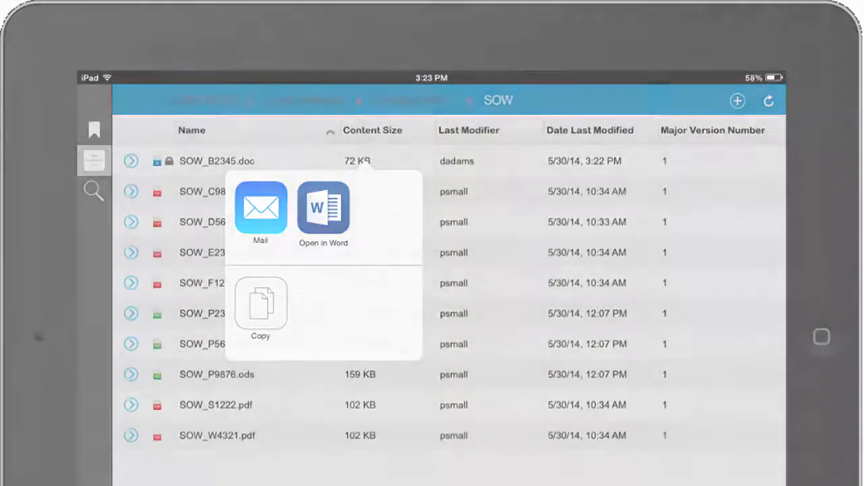
{"action": "left_click", "coordinate": [323, 209]}
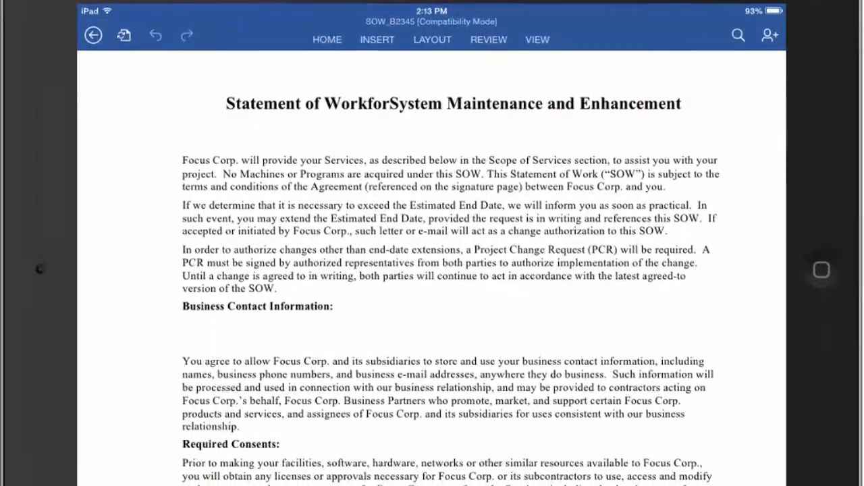
Step: Edit the Charges wording on invoicing the total fixed price at completion of Services
{"action": "scroll", "scroll_direction": "down", "scroll_amount": 3}
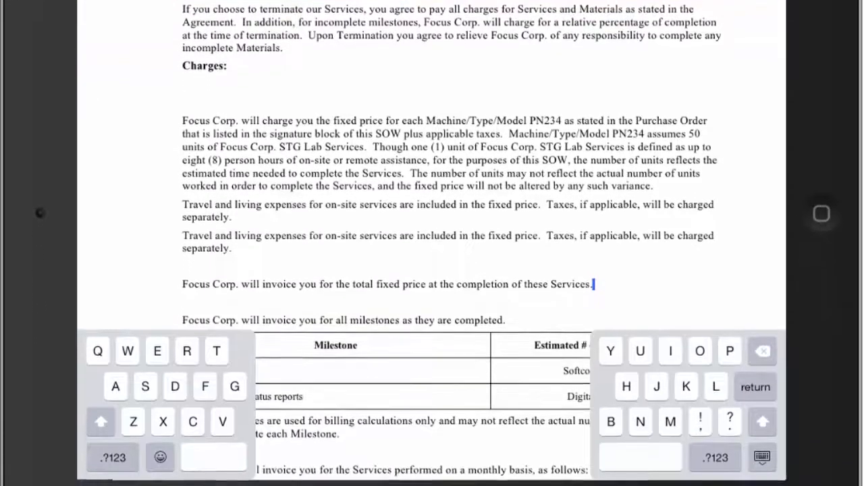
{"action": "scroll", "scroll_direction": "up", "scroll_amount": 3}
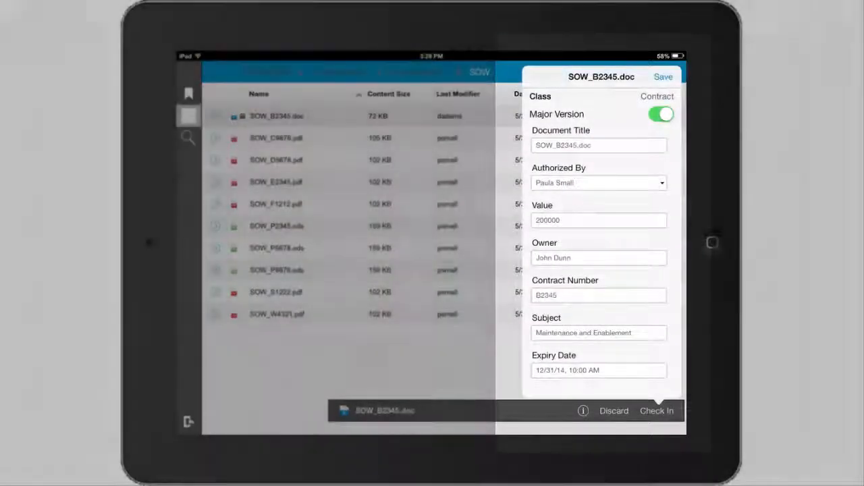
Step: Check SOW_B2345.doc back in as a major version with its contract properties
{"action": "left_click", "coordinate": [656, 410]}
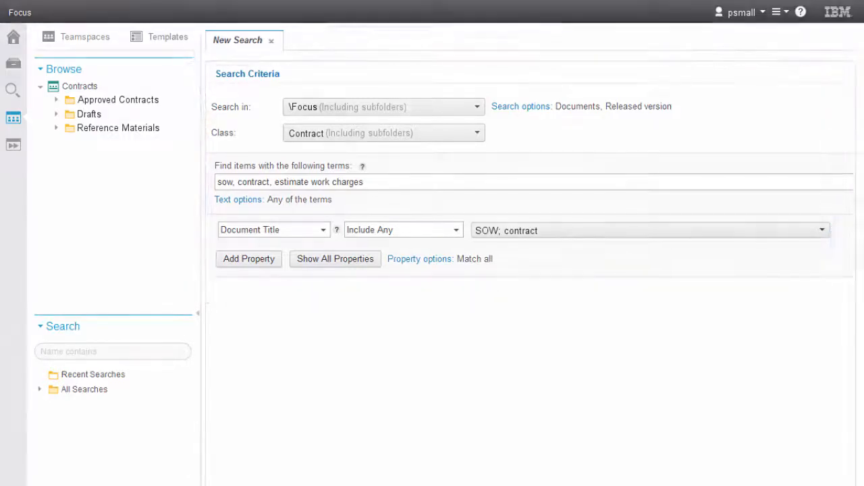
Step: Search \Focus for Contract-class documents titled sow or contract and bring up a result's actions
{"action": "left_click", "coordinate": [254, 187]}
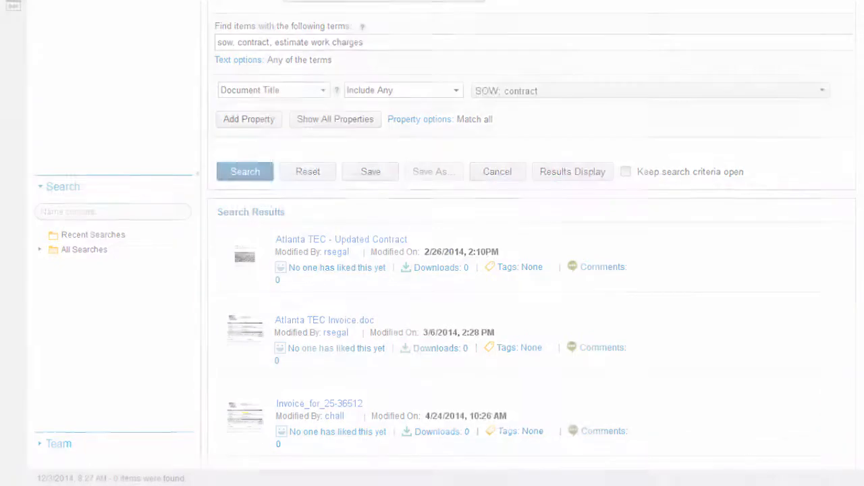
{"action": "right_click", "coordinate": [353, 330]}
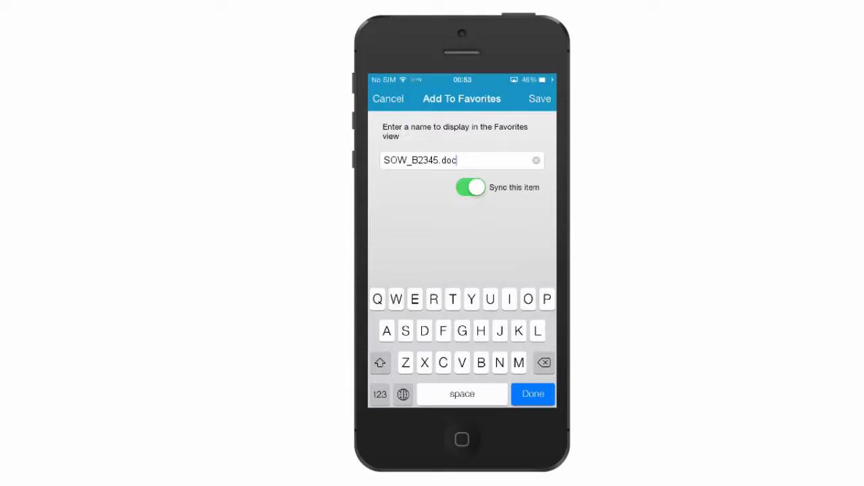
Step: Save SOW_B2345.doc as a favorite with Sync this item on, then open it from Favorites
{"action": "left_click", "coordinate": [462, 159]}
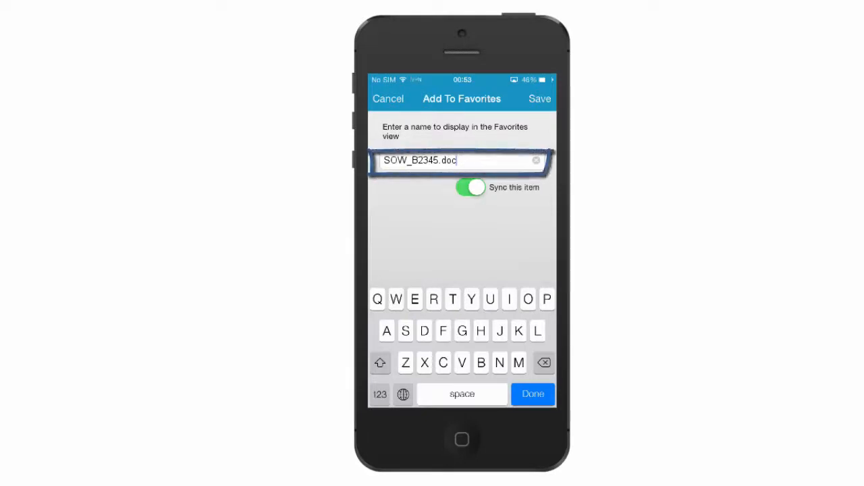
{"action": "left_click", "coordinate": [472, 186]}
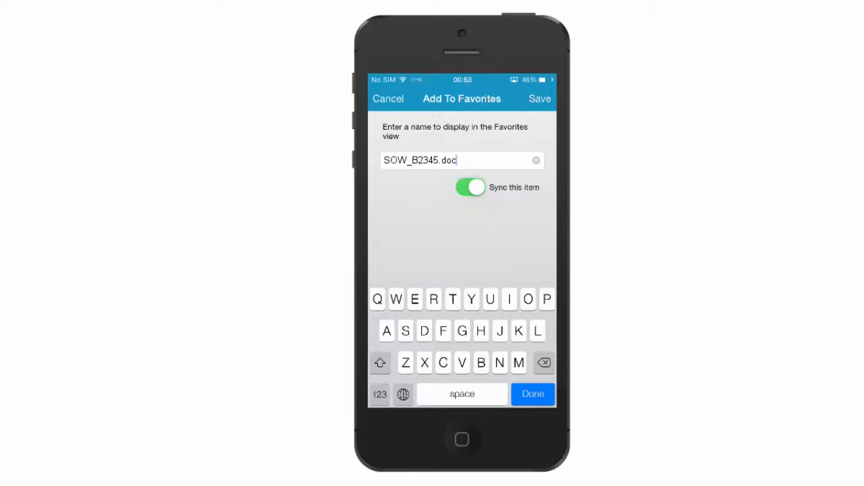
{"action": "left_click", "coordinate": [540, 98]}
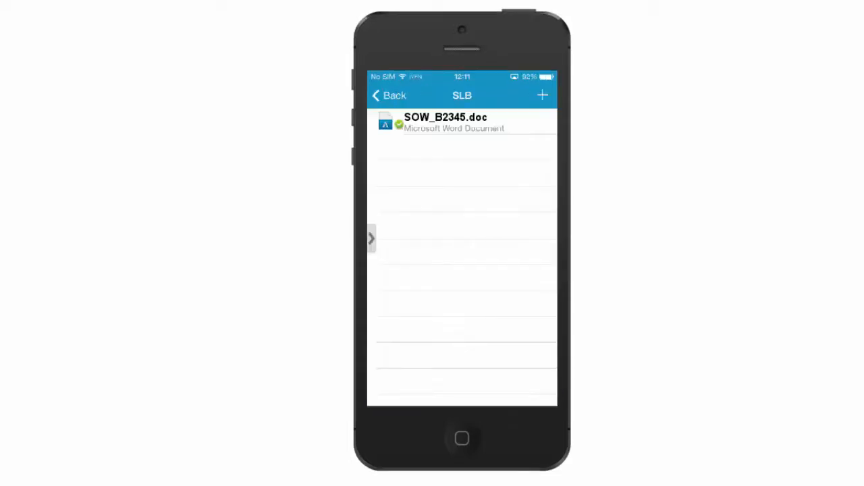
{"action": "left_click", "coordinate": [461, 123]}
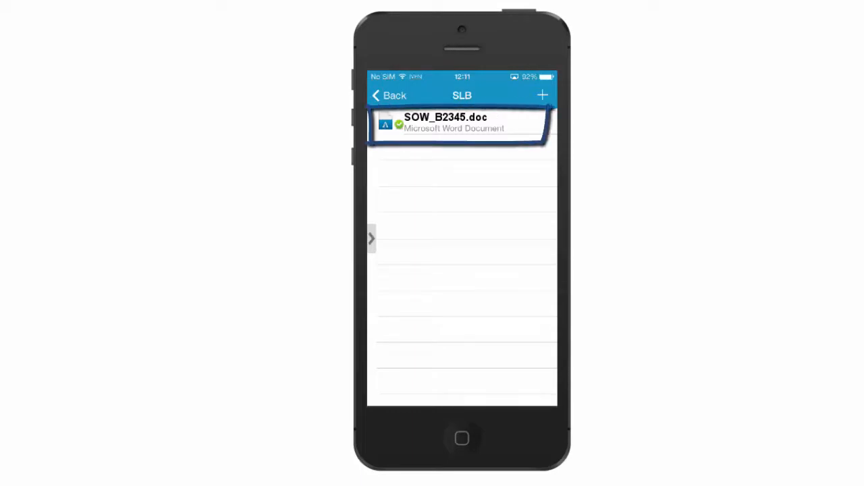